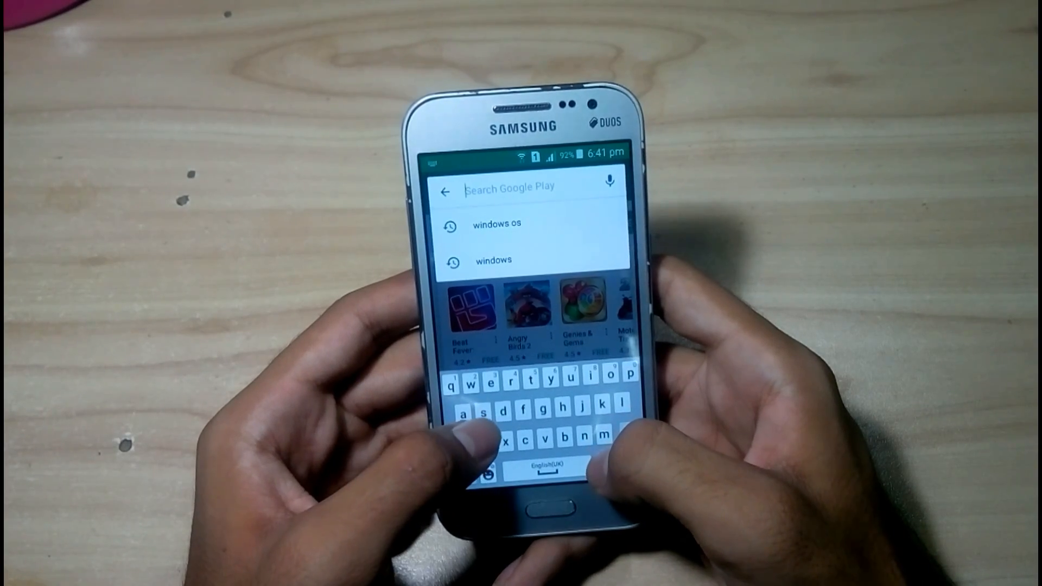
Search Google Play for 'santio os' via the suggestion after typing 'sant'.
{"action": "type", "text": "santio"}
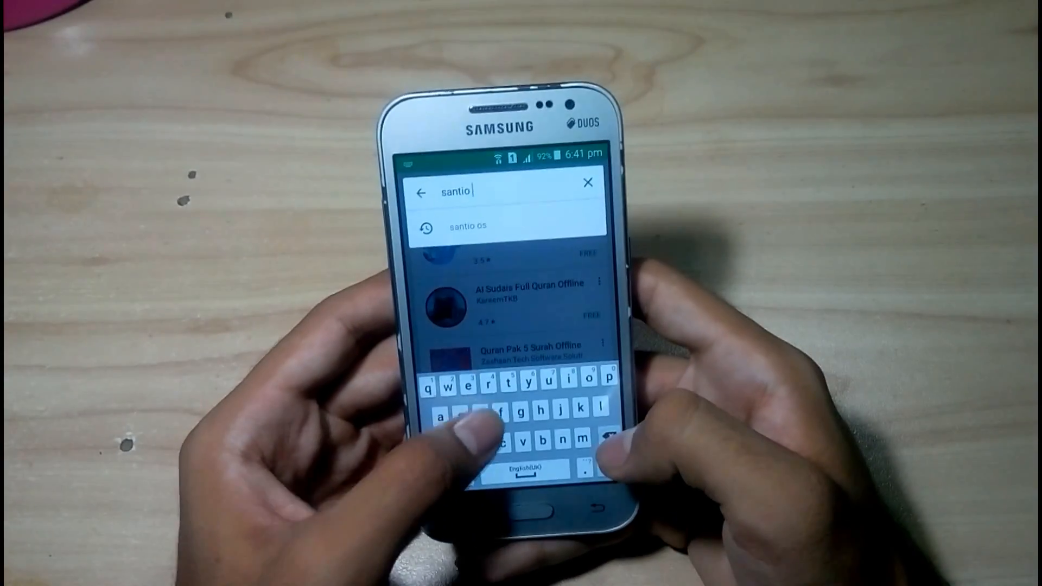
{"action": "left_click", "coordinate": [587, 183]}
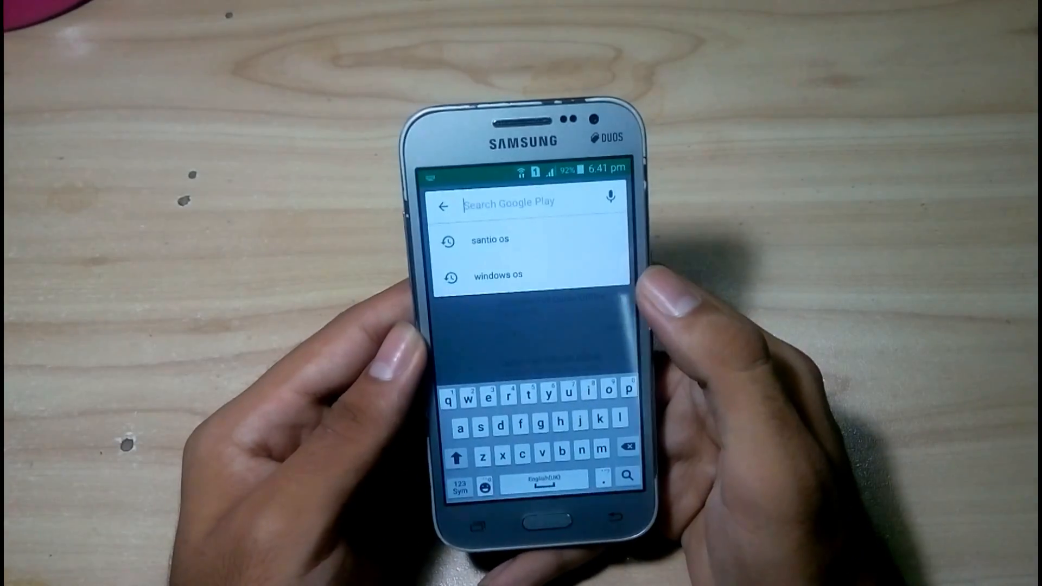
Start installing Sentio Desktop from its Play Store listing.
{"action": "left_click", "coordinate": [488, 240]}
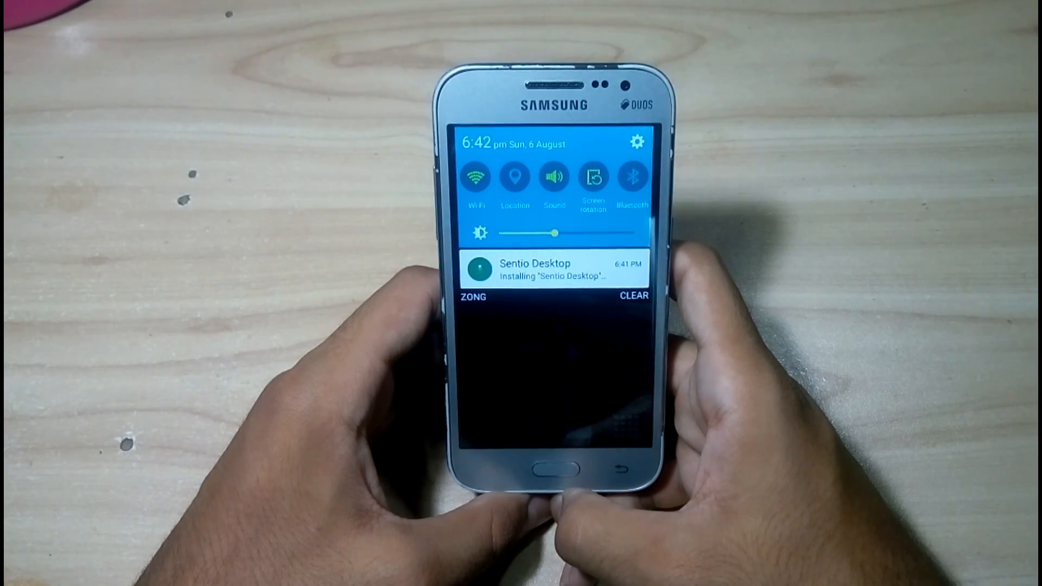
Leave the notification shade, return home and bring up the 'Select a Home app' choice.
{"action": "left_click", "coordinate": [552, 470]}
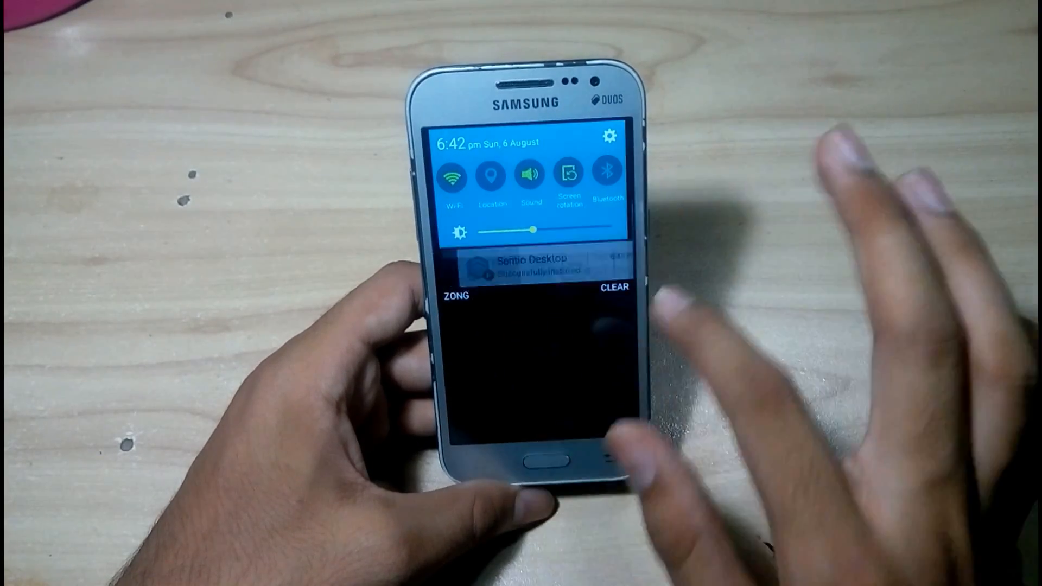
{"action": "left_click", "coordinate": [529, 265]}
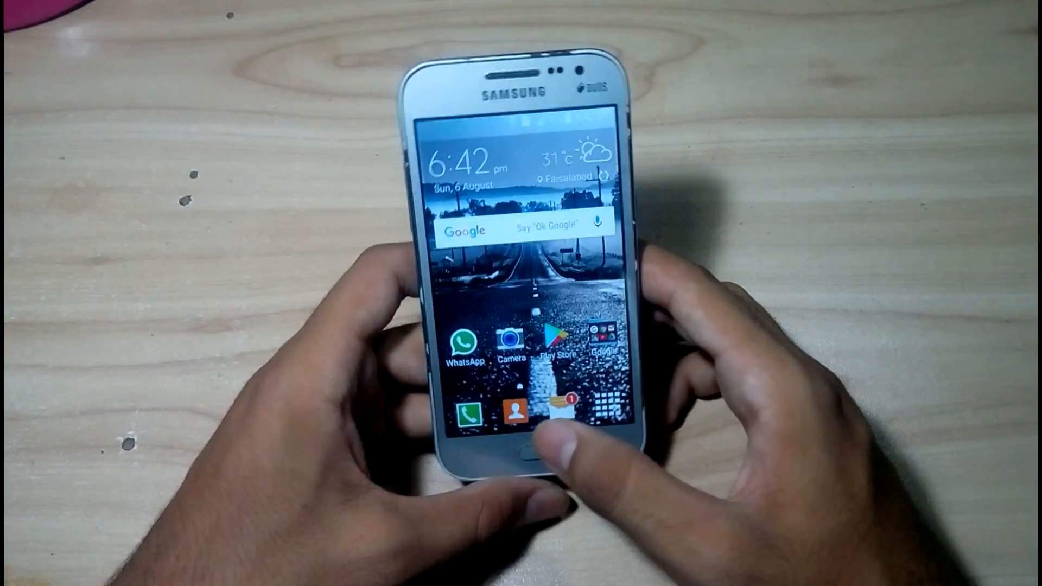
{"action": "left_click", "coordinate": [526, 457]}
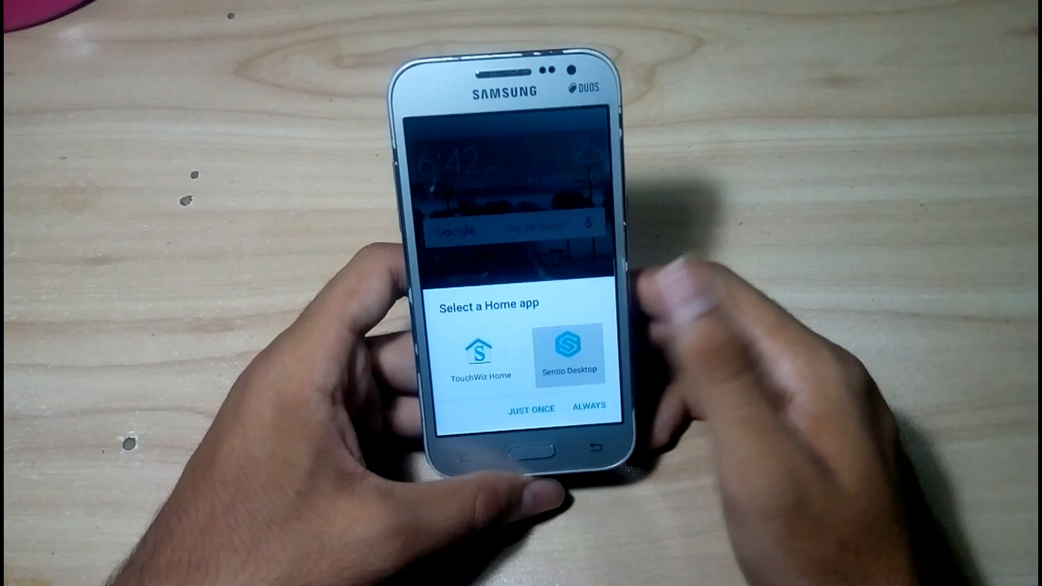